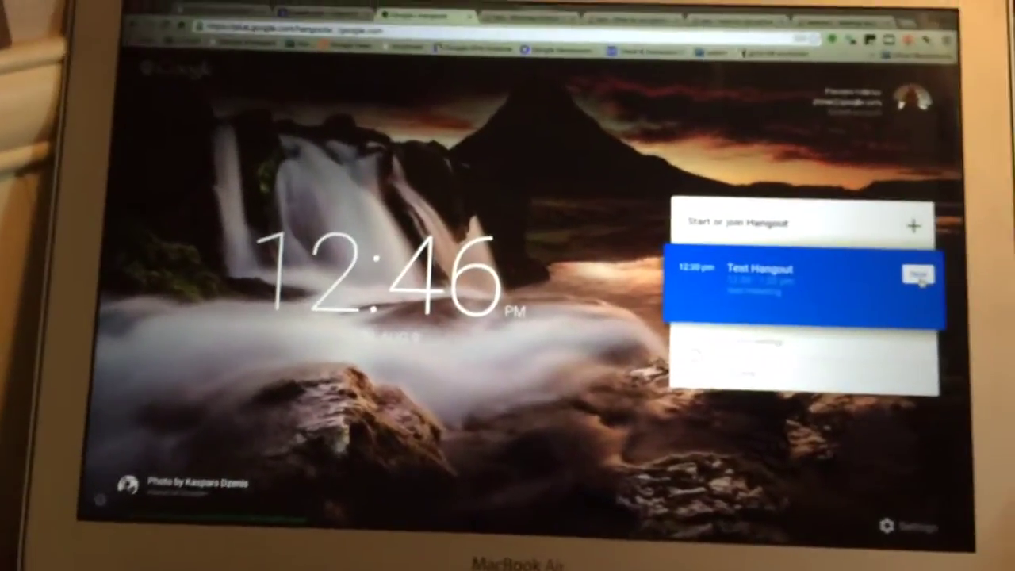
Join the scheduled 'Test Hangout' video call from the upcoming hangouts list.
{"action": "left_click", "coordinate": [916, 273]}
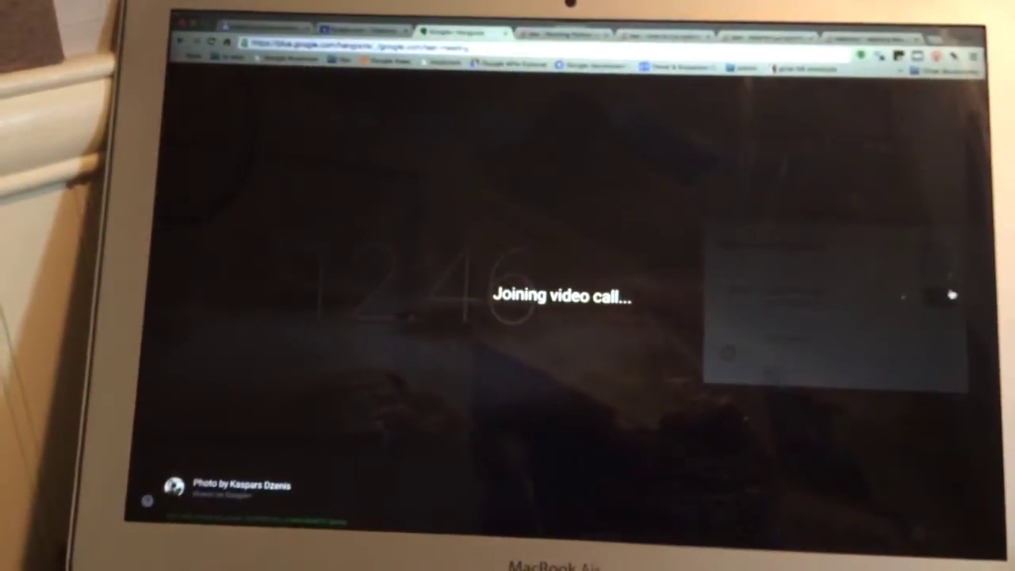